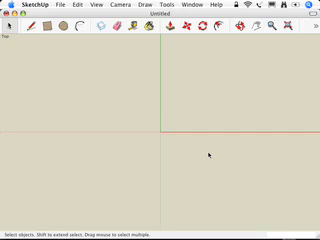
pyautogui.moveTo(157, 120)
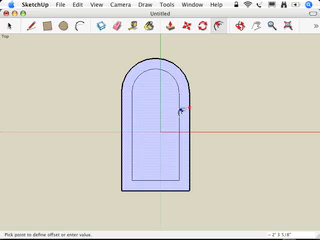
pyautogui.moveTo(186, 108)
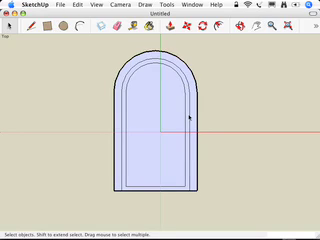
pyautogui.moveTo(157, 116)
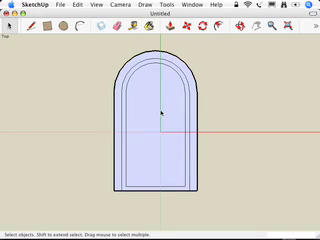